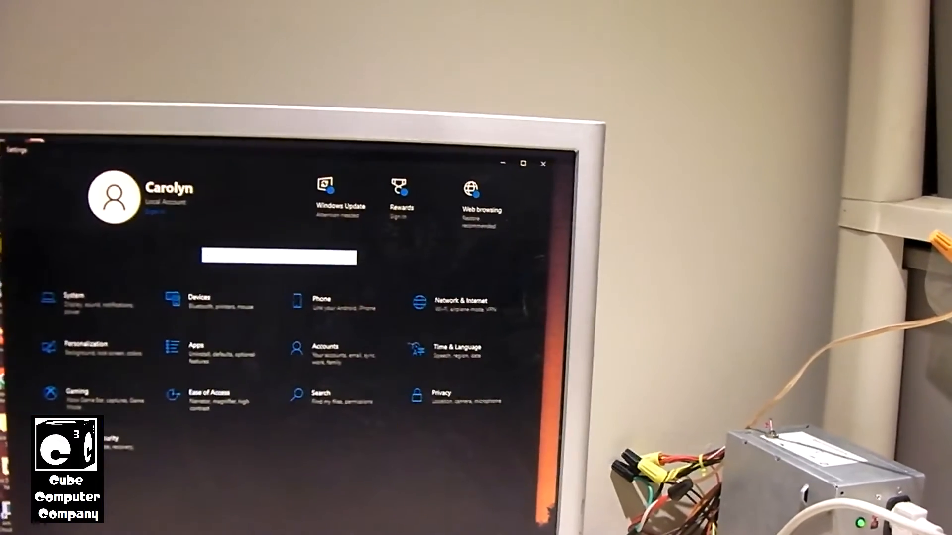
# Review the Windows 11 requirements notice on the Windows Update page, then close Settings
pyautogui.click(340, 188)
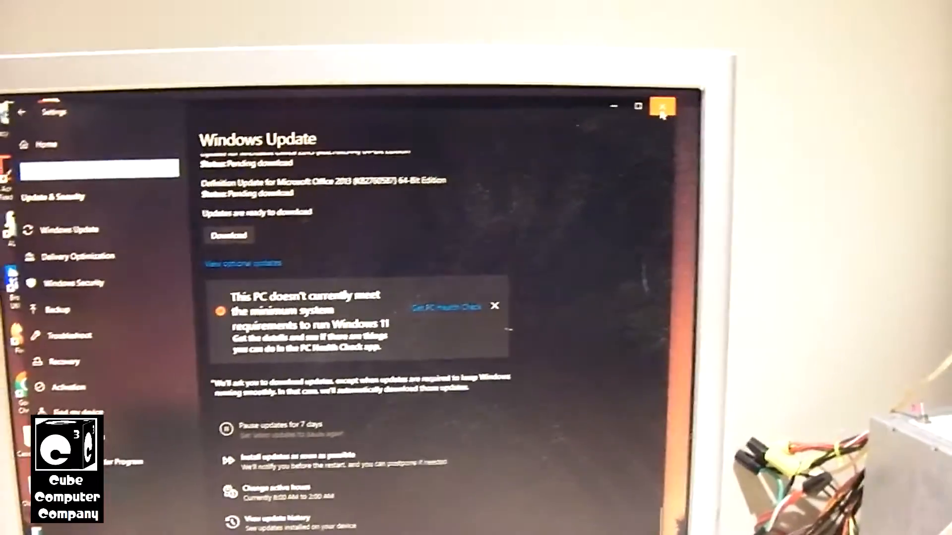
pyautogui.click(663, 107)
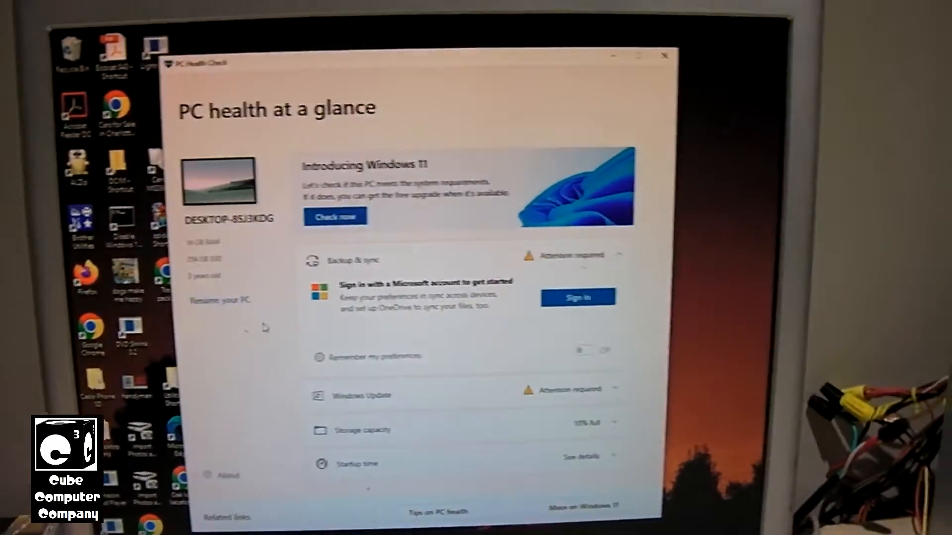
# Run the Windows 11 compatibility check from the Introducing Windows 11 banner
pyautogui.click(335, 216)
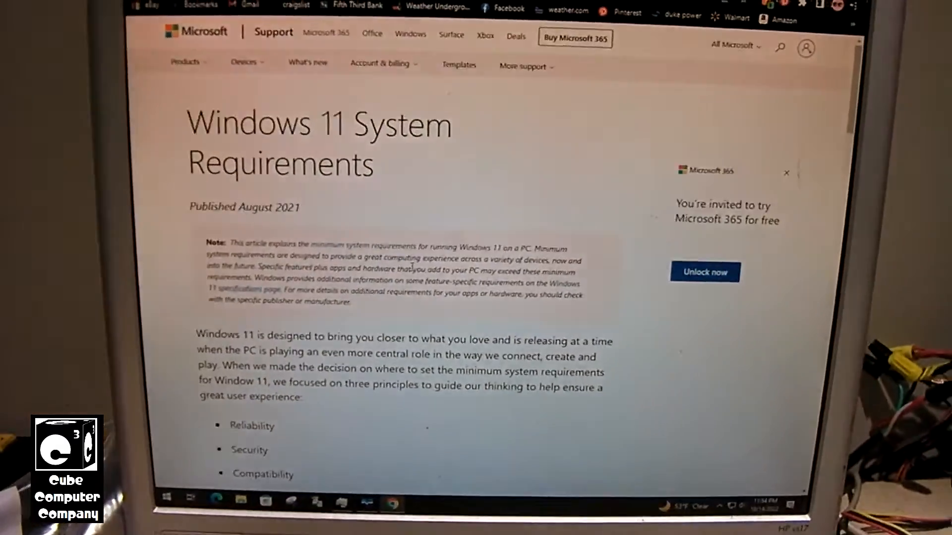
# Read through the processor, RAM, storage, firmware and TPM requirements in the article
pyautogui.scroll(-3)
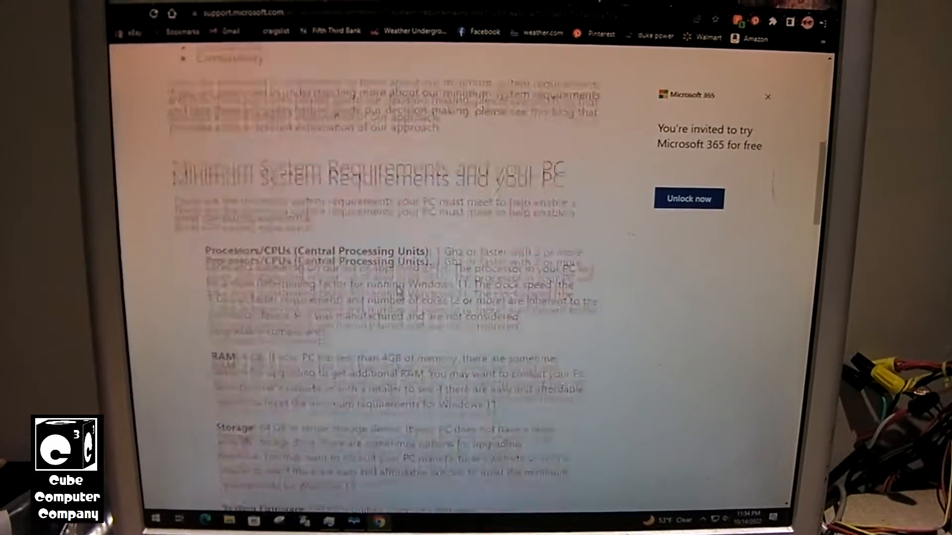
pyautogui.scroll(3)
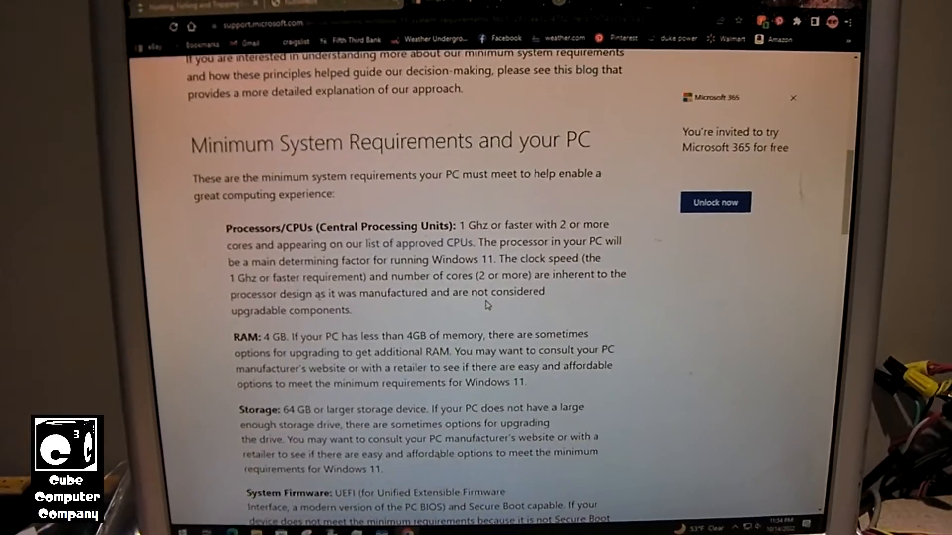
pyautogui.scroll(-3)
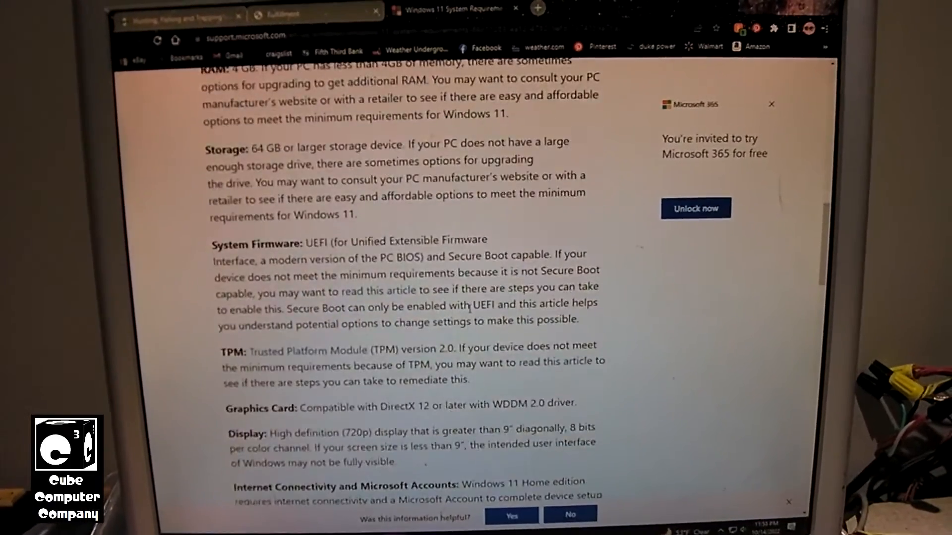
pyautogui.scroll(-3)
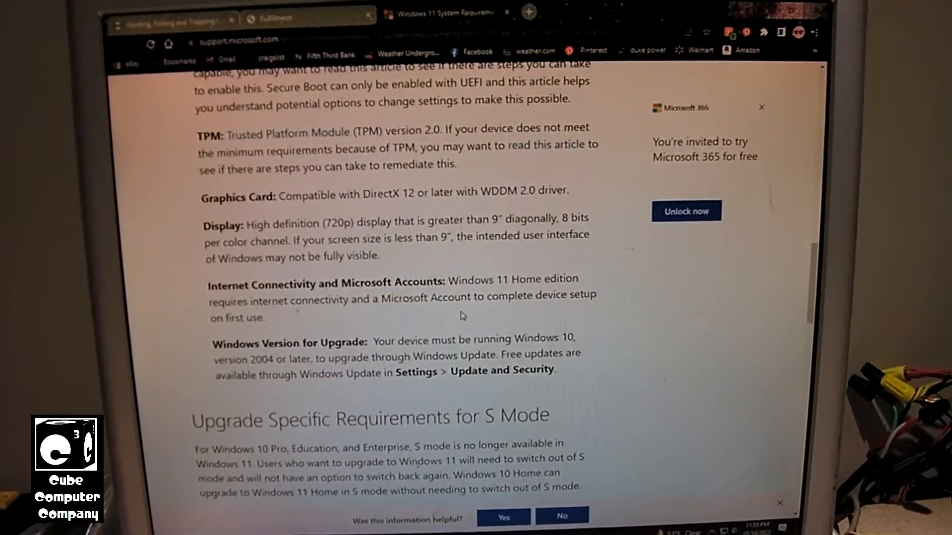
pyautogui.scroll(-3)
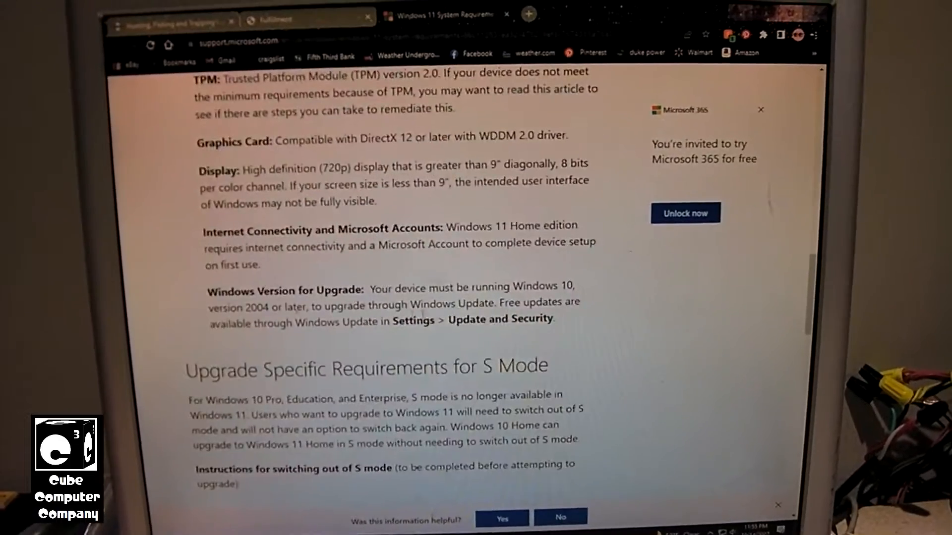
pyautogui.scroll(3)
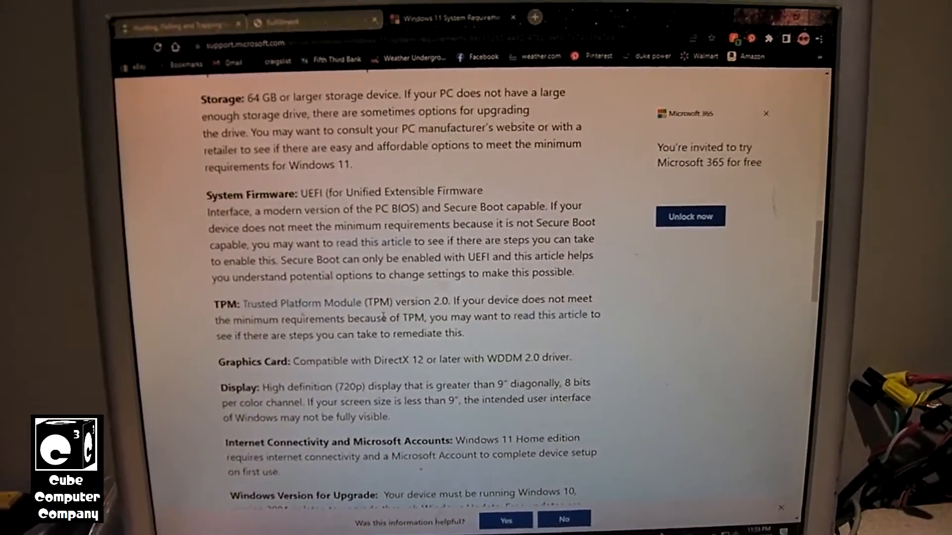
pyautogui.scroll(3)
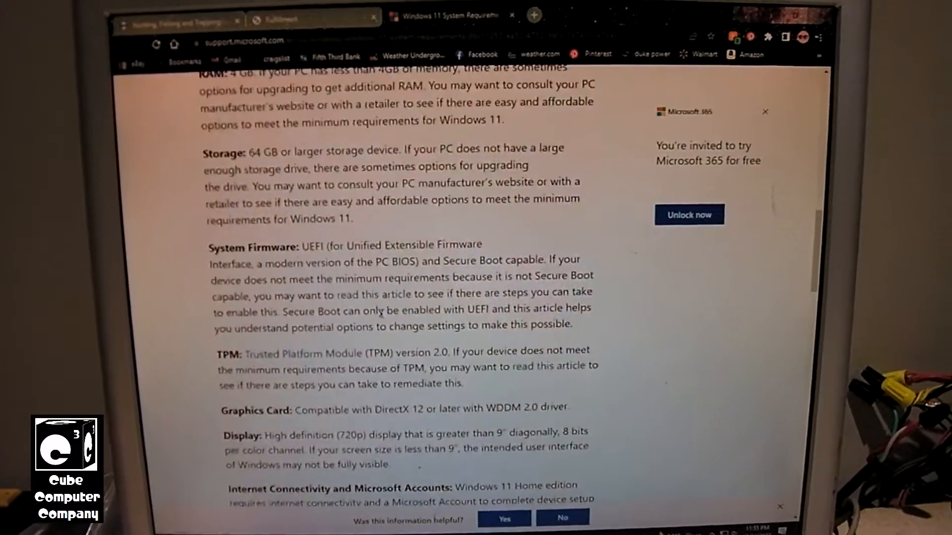
pyautogui.scroll(3)
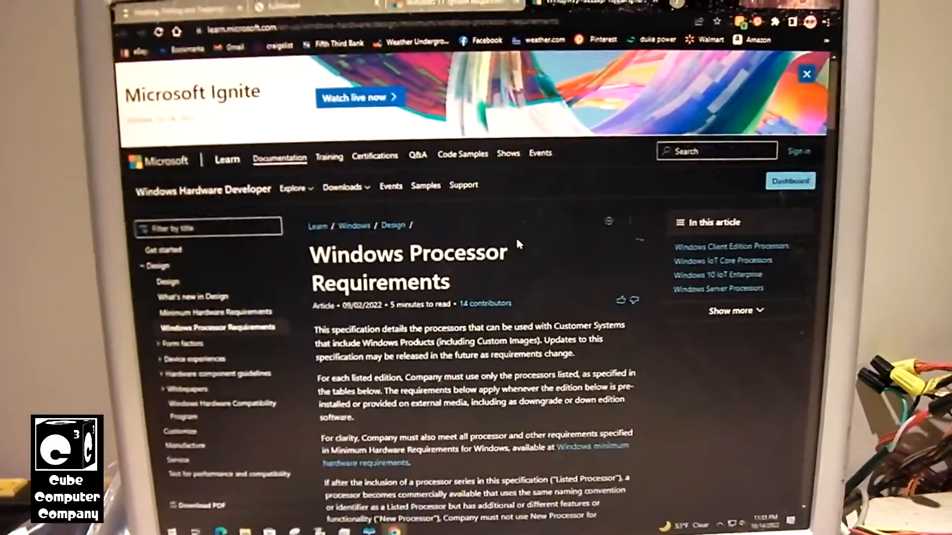
# Reach the Windows Client Edition Processors table and follow the Windows 11 Supported AMD Processors link
pyautogui.scroll(-3)
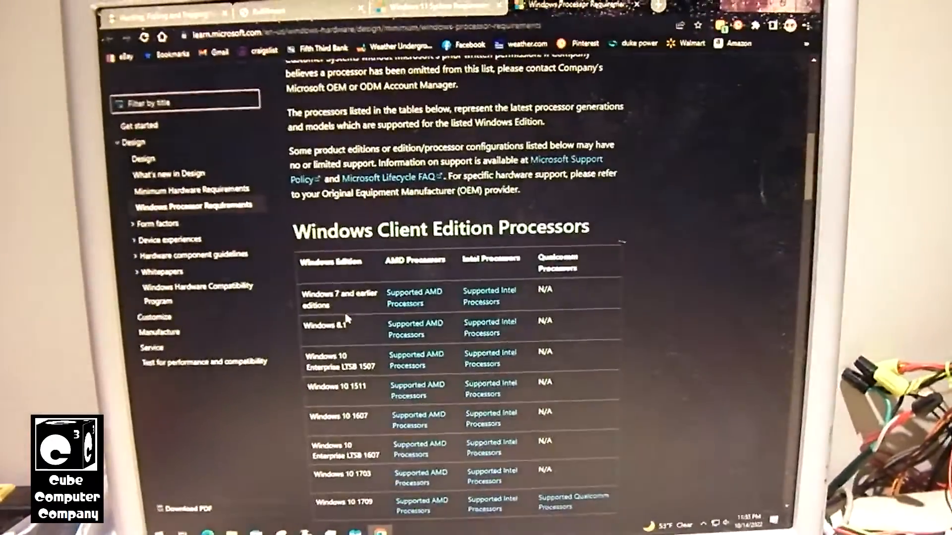
pyautogui.scroll(-3)
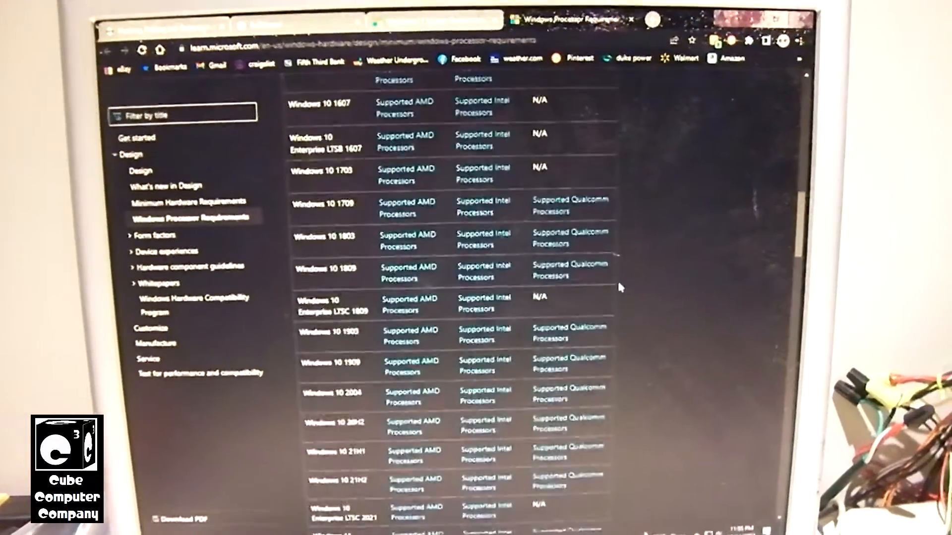
pyautogui.scroll(-3)
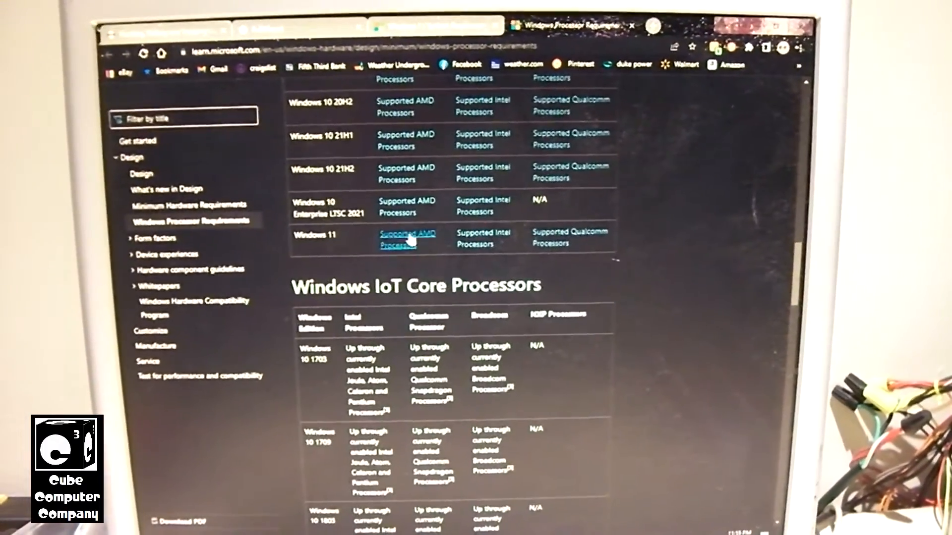
pyautogui.click(407, 238)
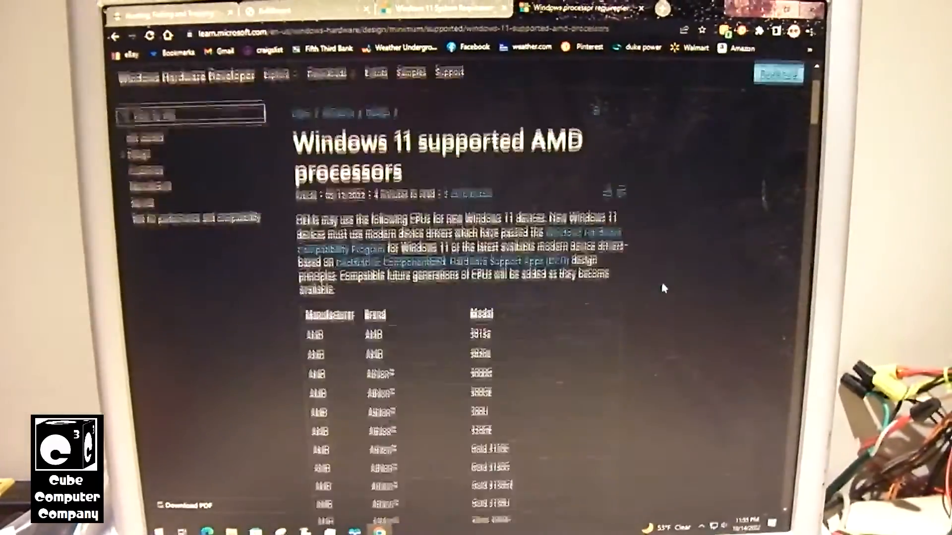
# Browse the supported AMD processors table from Ryzen 3 through Ryzen 5 into the Ryzen 7 models
pyautogui.scroll(-3)
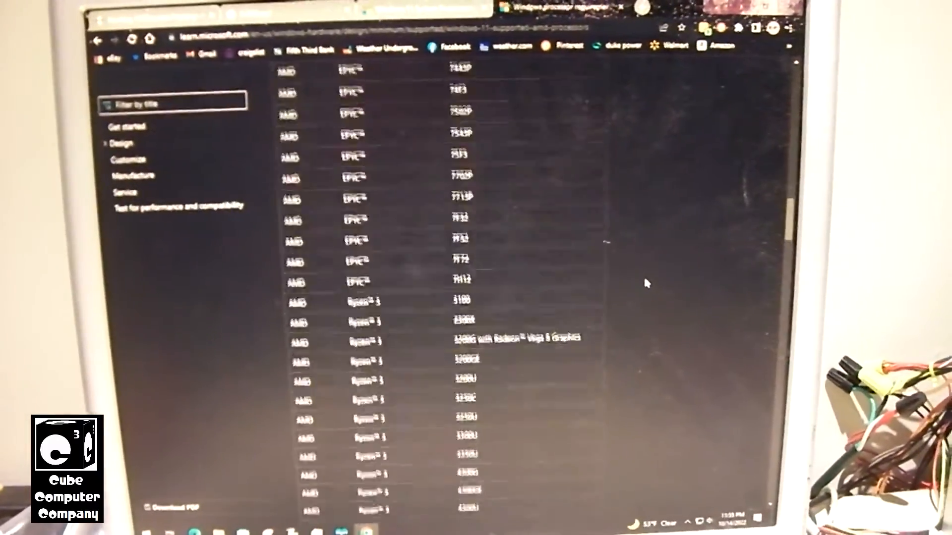
pyautogui.scroll(-3)
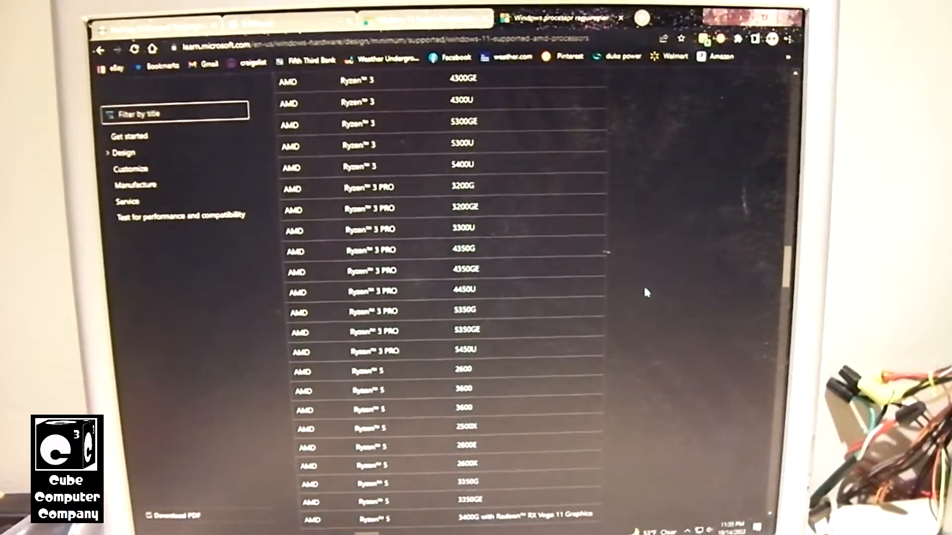
pyautogui.scroll(3)
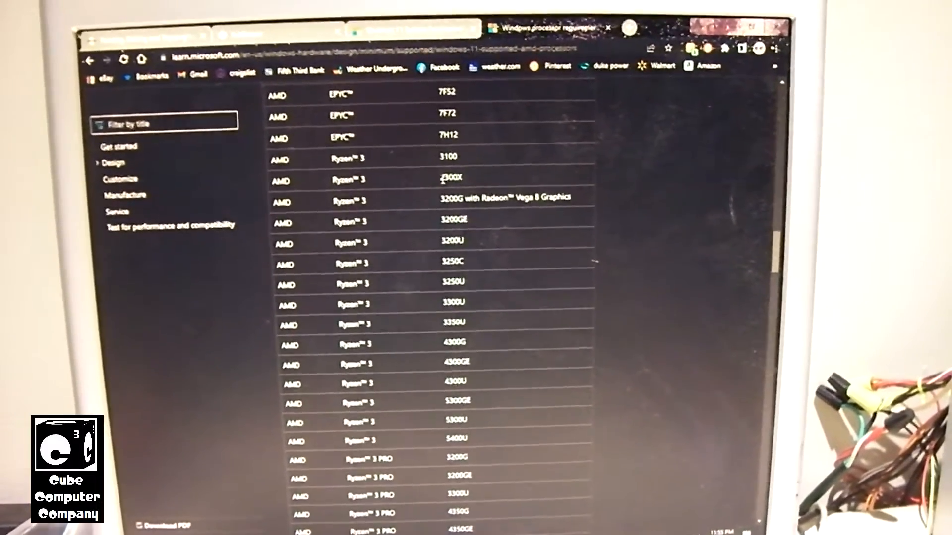
pyautogui.scroll(-3)
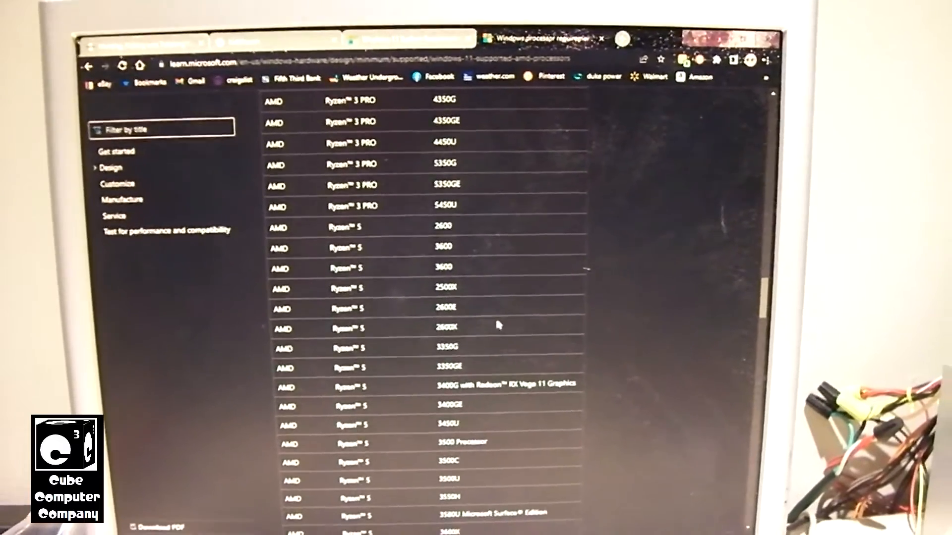
pyautogui.scroll(3)
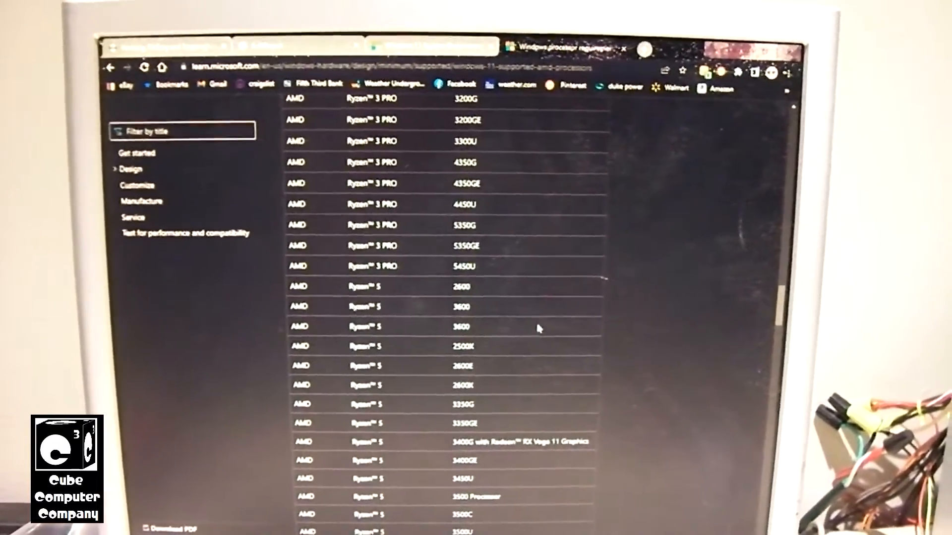
pyautogui.scroll(-3)
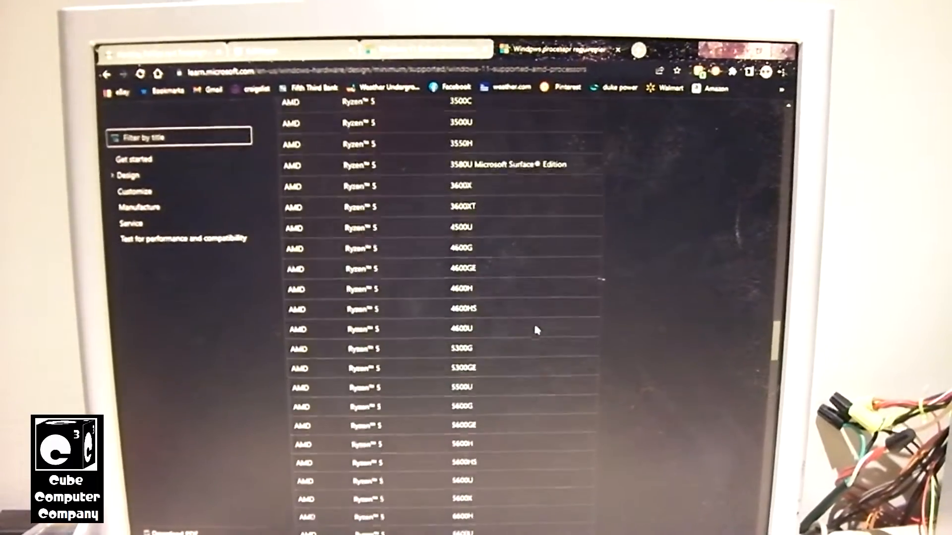
pyautogui.scroll(-3)
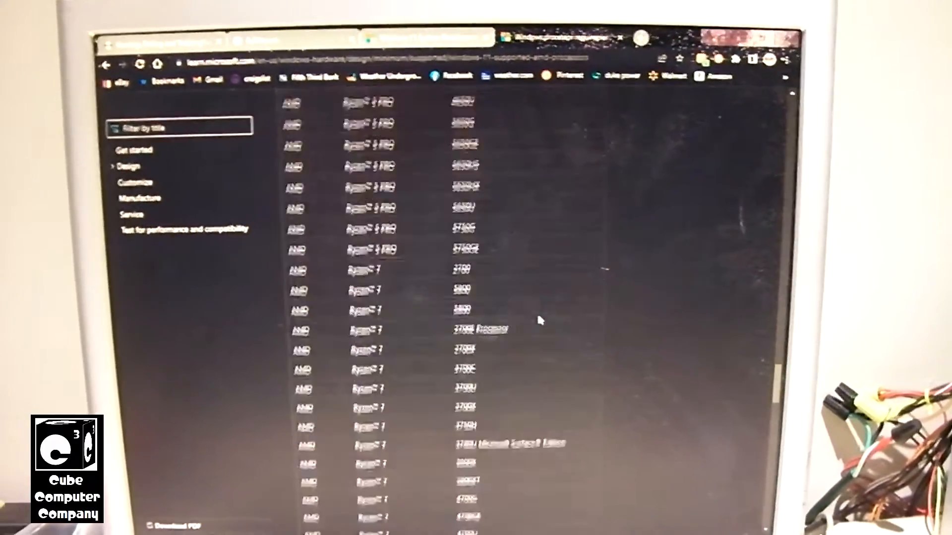
pyautogui.scroll(-3)
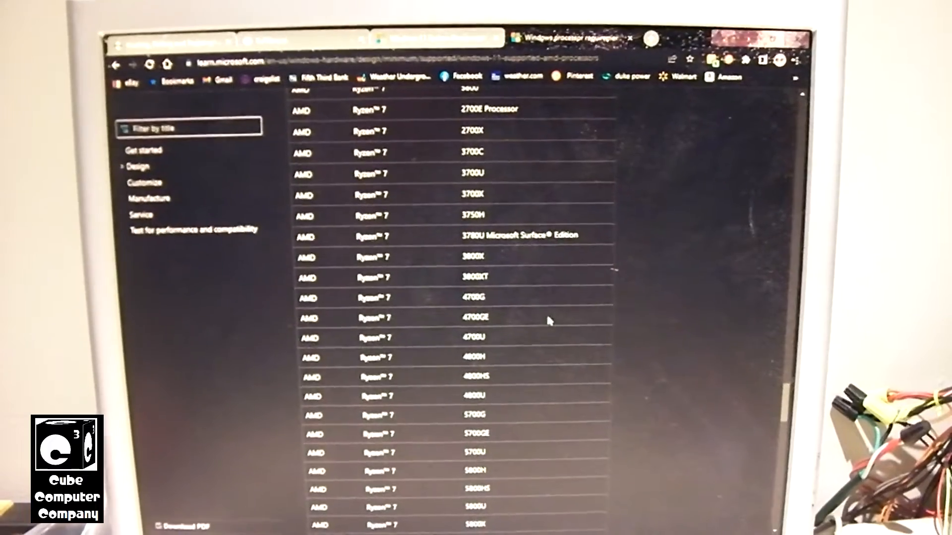
pyautogui.scroll(-3)
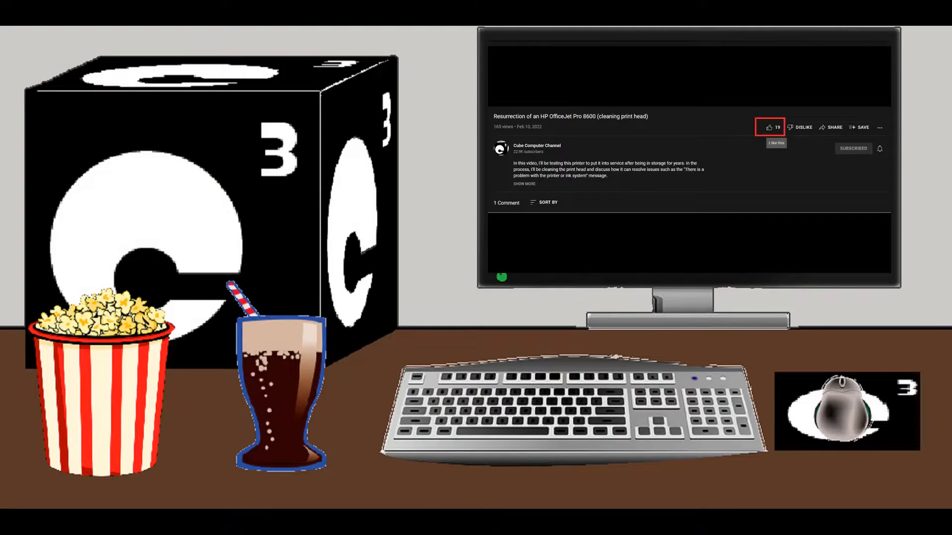
pyautogui.click(536, 147)
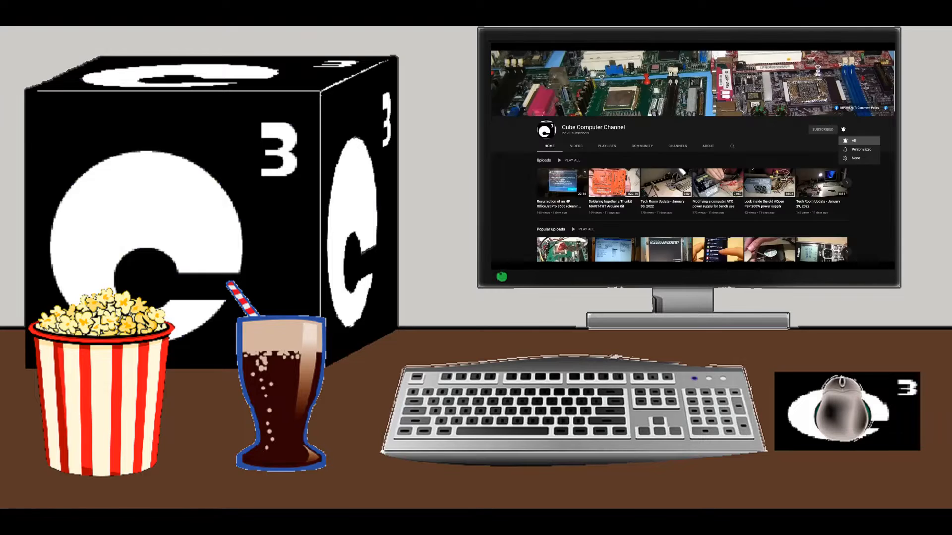